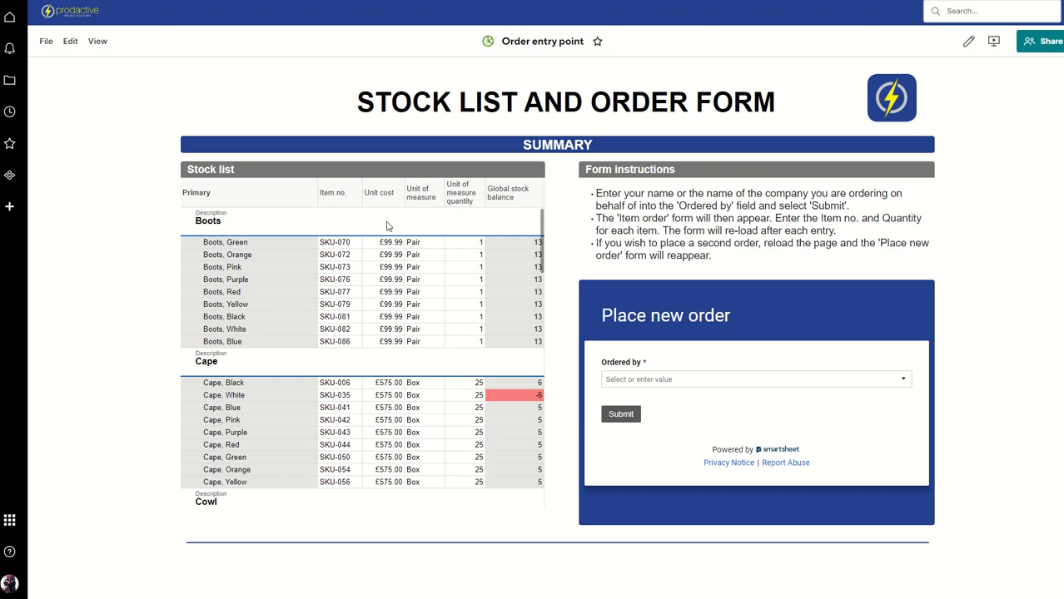
{"action": "mouse_move", "coordinate": [515, 274]}
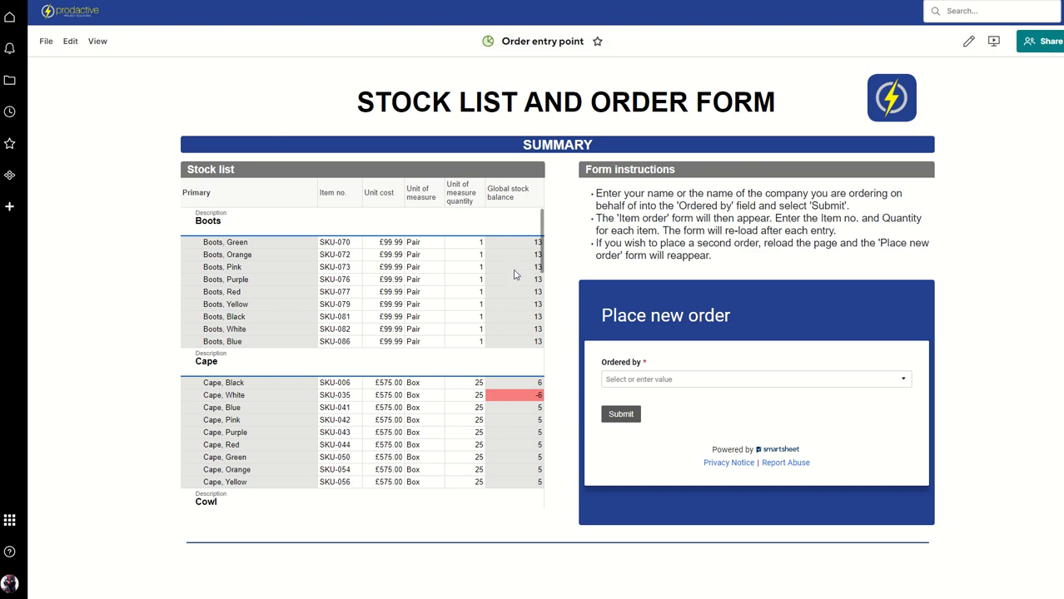
{"action": "mouse_move", "coordinate": [587, 343]}
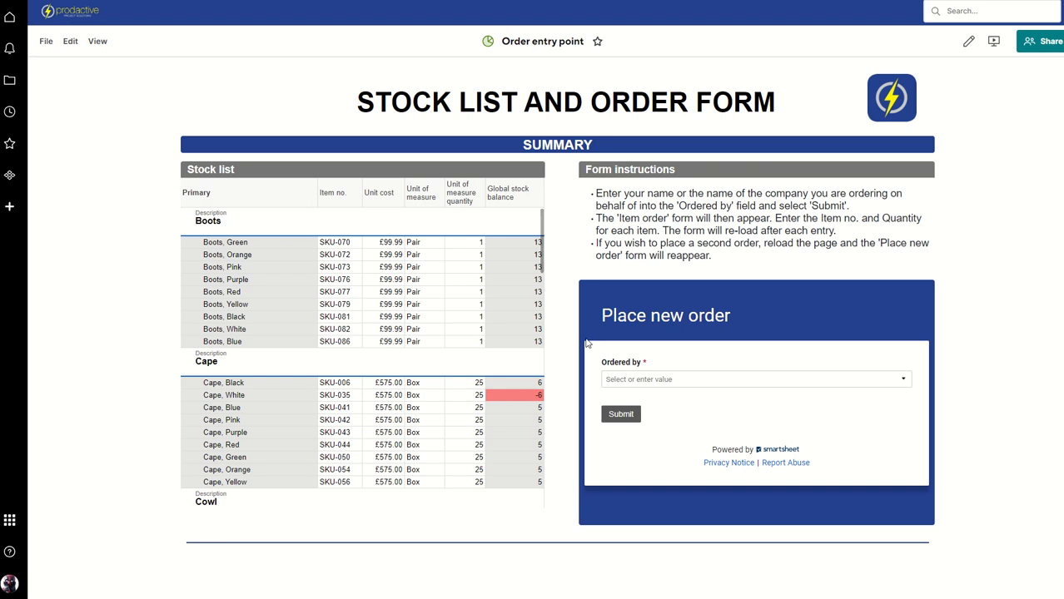
{"action": "mouse_move", "coordinate": [610, 331]}
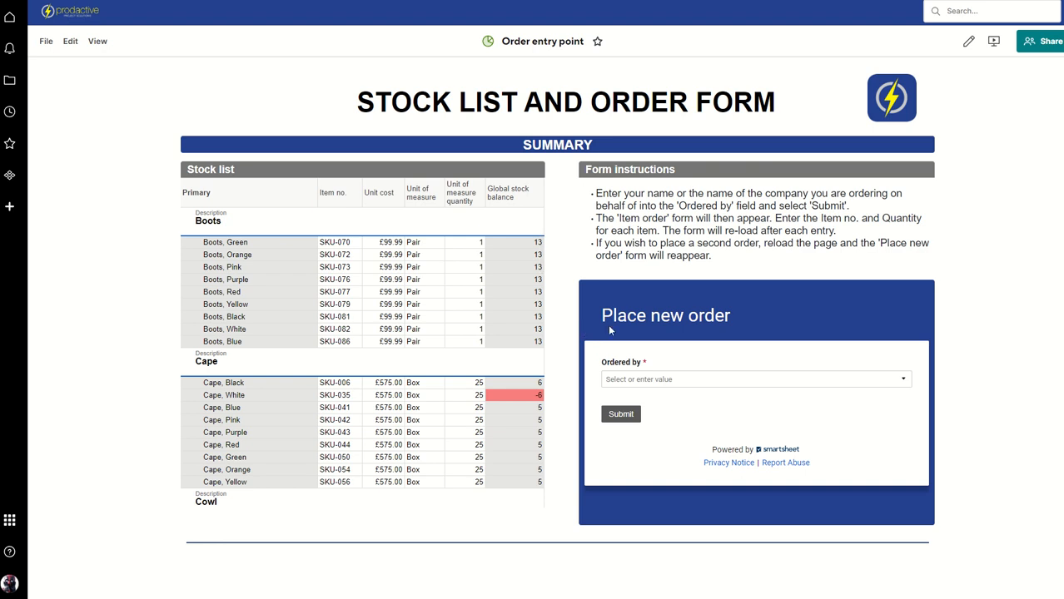
{"action": "mouse_move", "coordinate": [605, 317]}
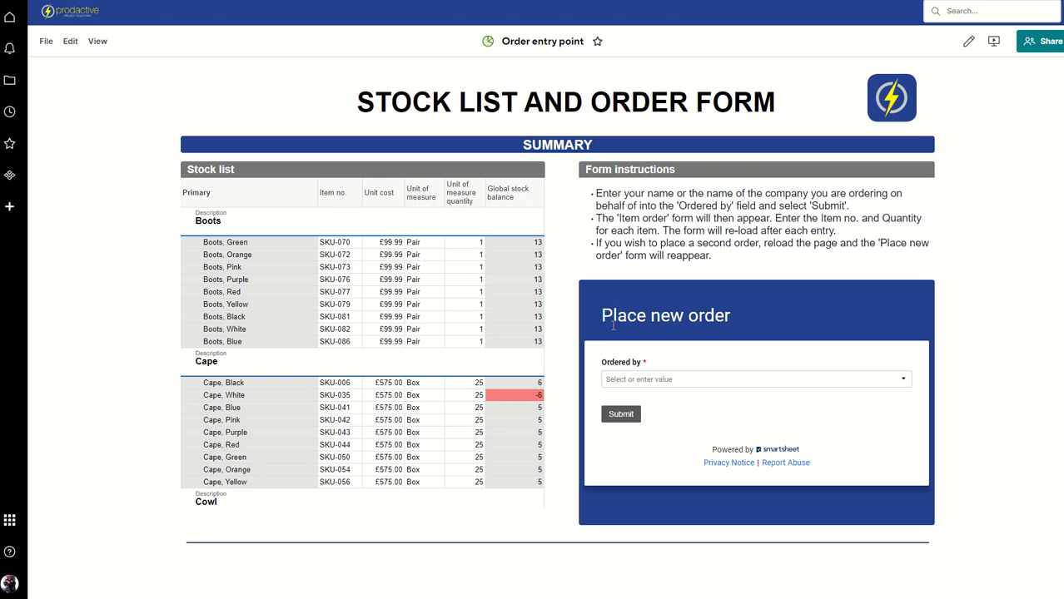
{"action": "mouse_move", "coordinate": [623, 334]}
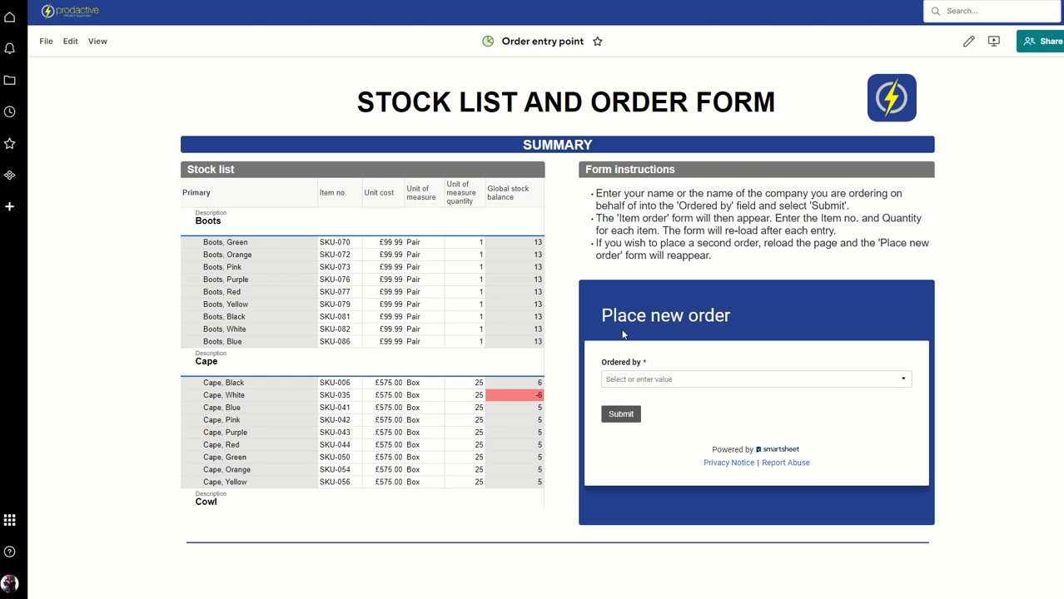
Select Avengers in the Ordered by dropdown and submit the order form
{"action": "left_click", "coordinate": [756, 379]}
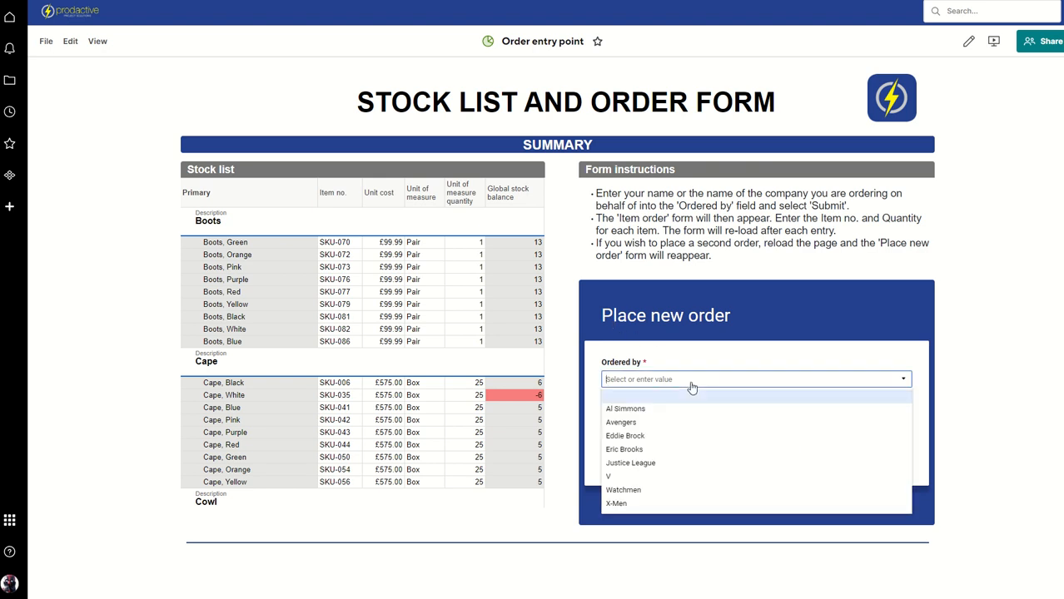
{"action": "mouse_move", "coordinate": [688, 428]}
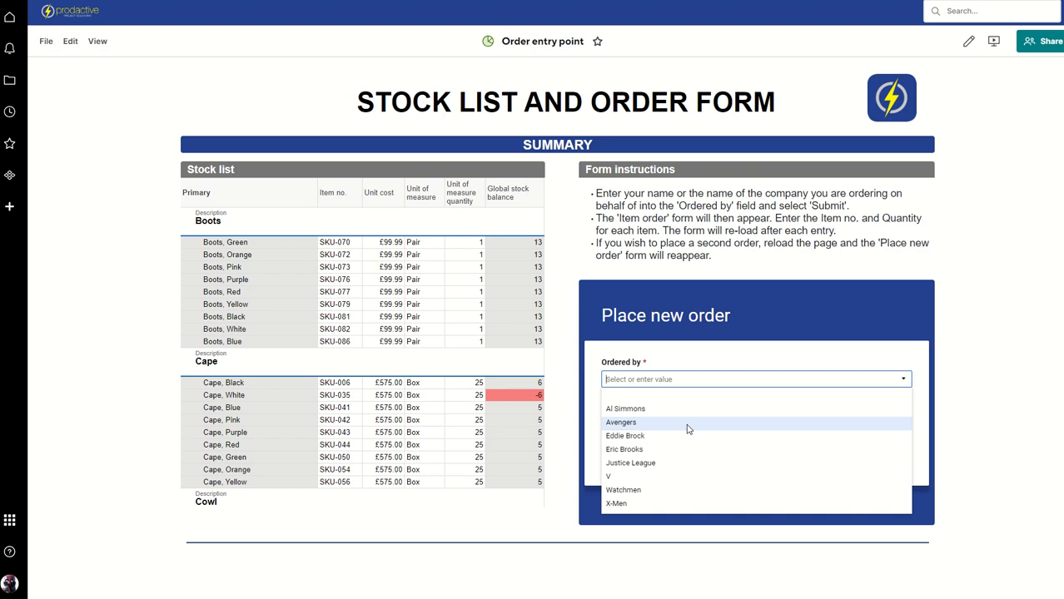
{"action": "mouse_move", "coordinate": [656, 472]}
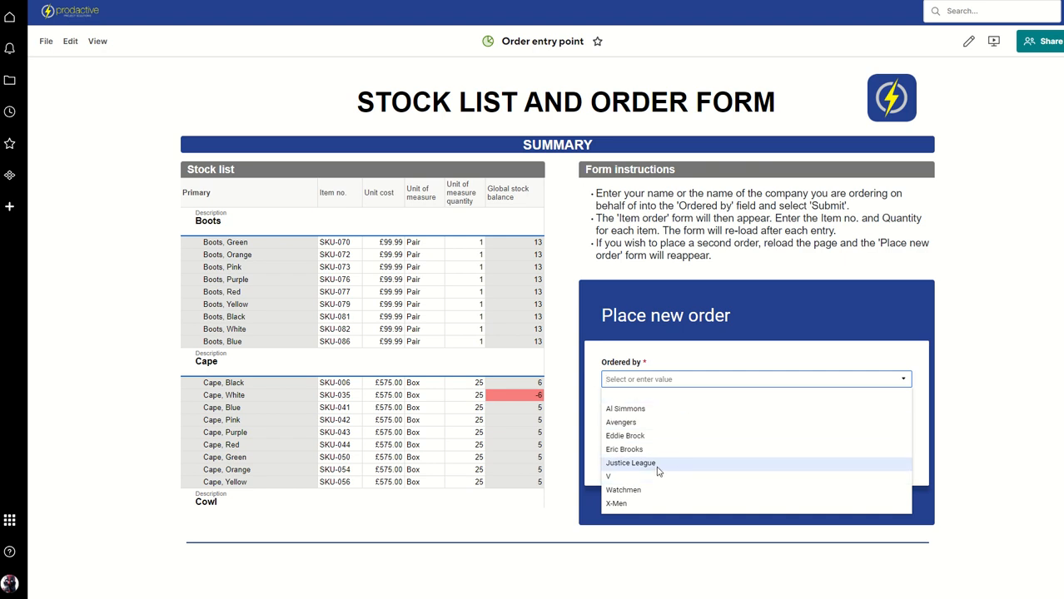
{"action": "left_click", "coordinate": [625, 420]}
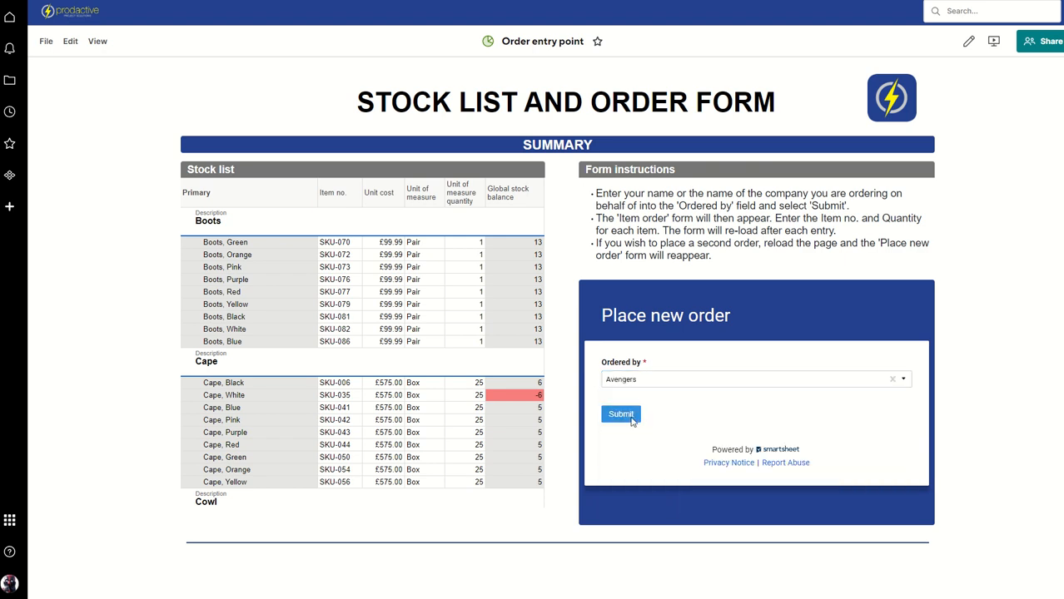
{"action": "left_click", "coordinate": [620, 415]}
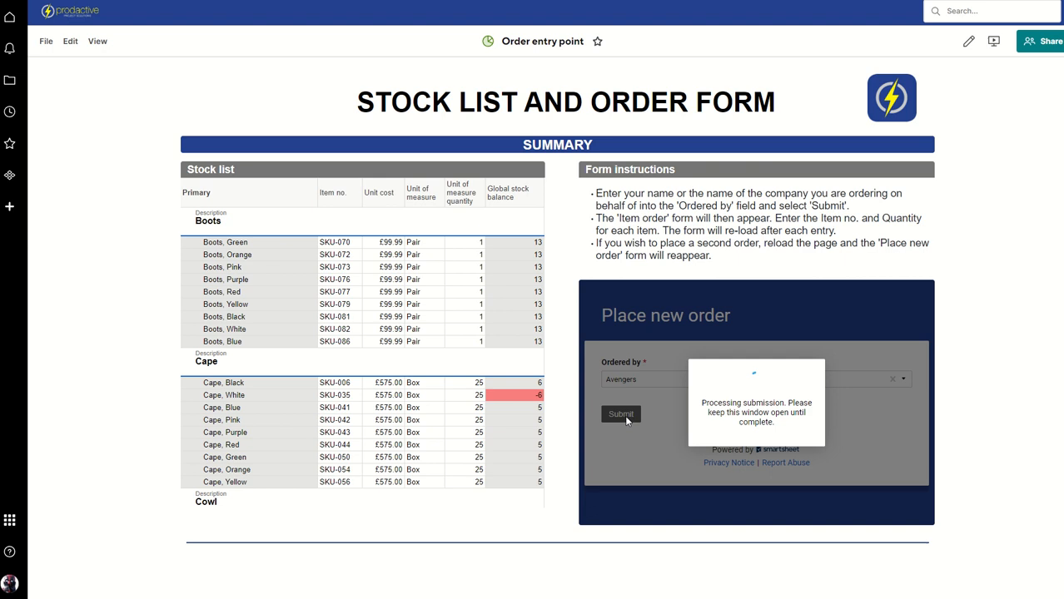
{"action": "left_click", "coordinate": [621, 415]}
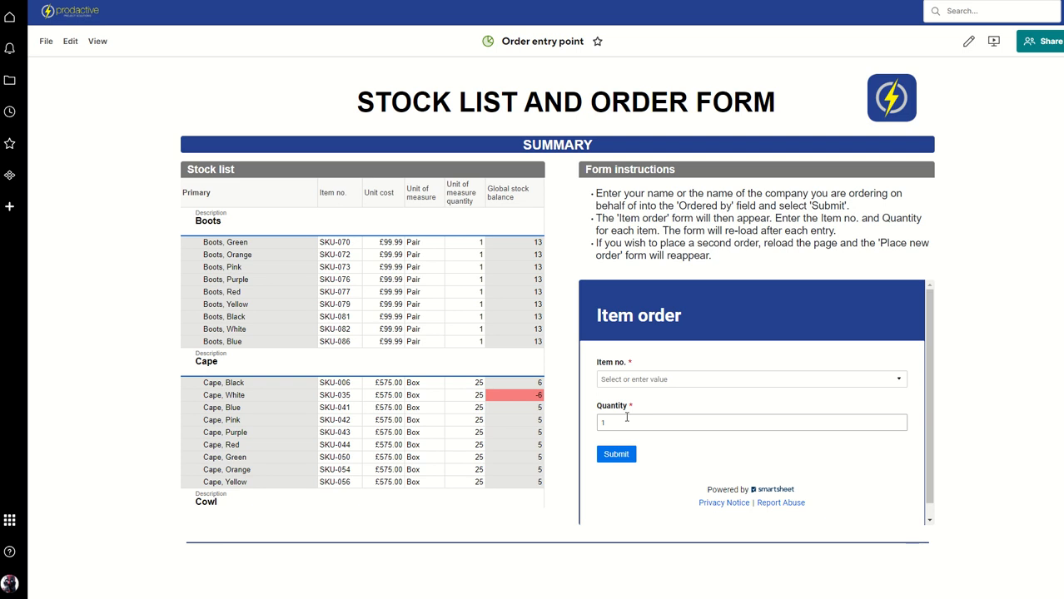
{"action": "mouse_move", "coordinate": [527, 365]}
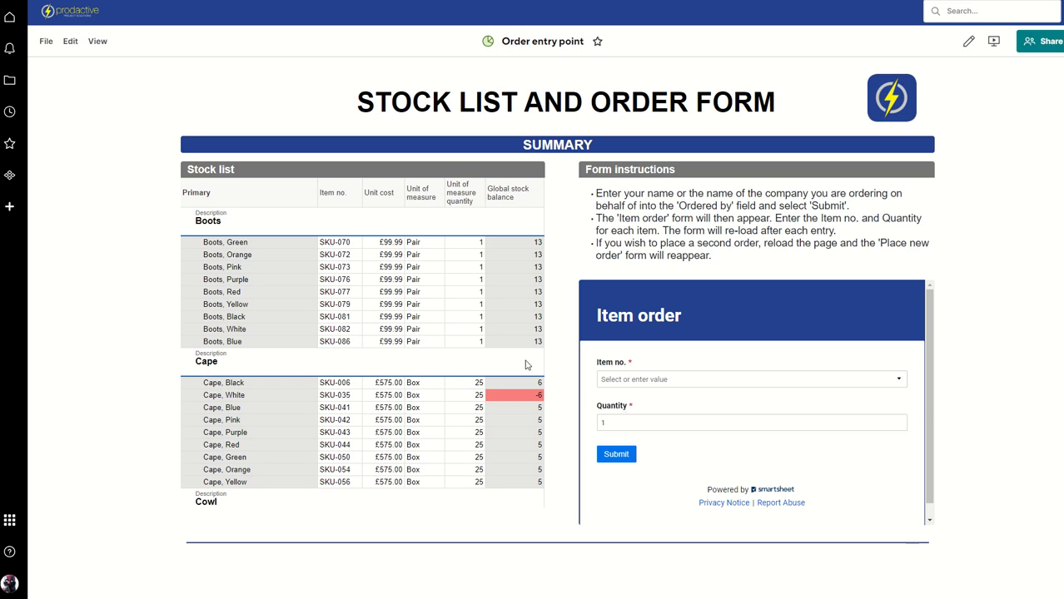
{"action": "mouse_move", "coordinate": [649, 318]}
{"action": "type", "text": "2"}
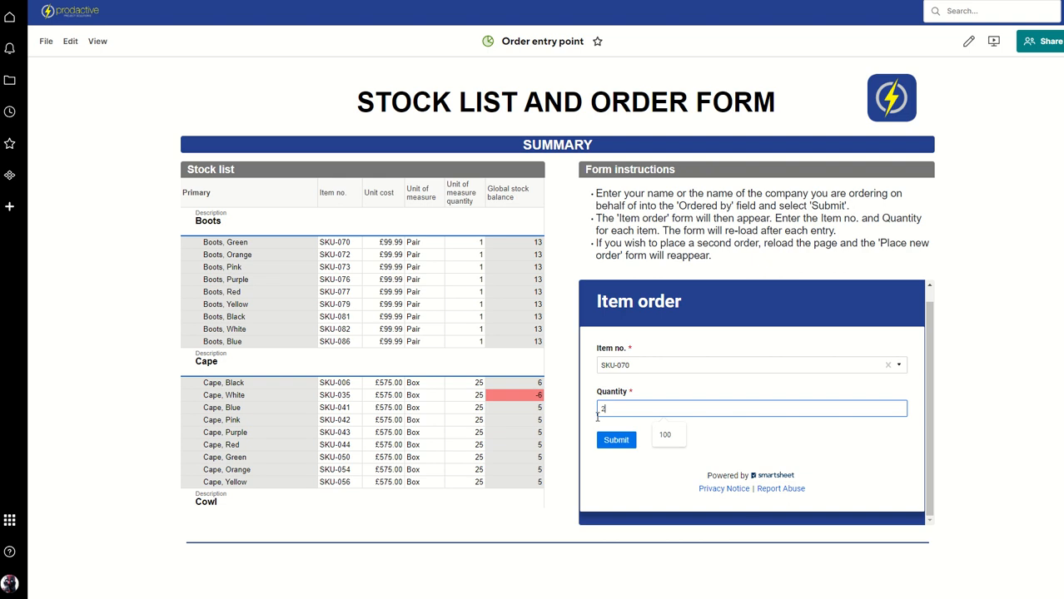
Submit SKU-070 with quantity 2, then enter quantity 3 for SKU-072
{"action": "left_click", "coordinate": [616, 440]}
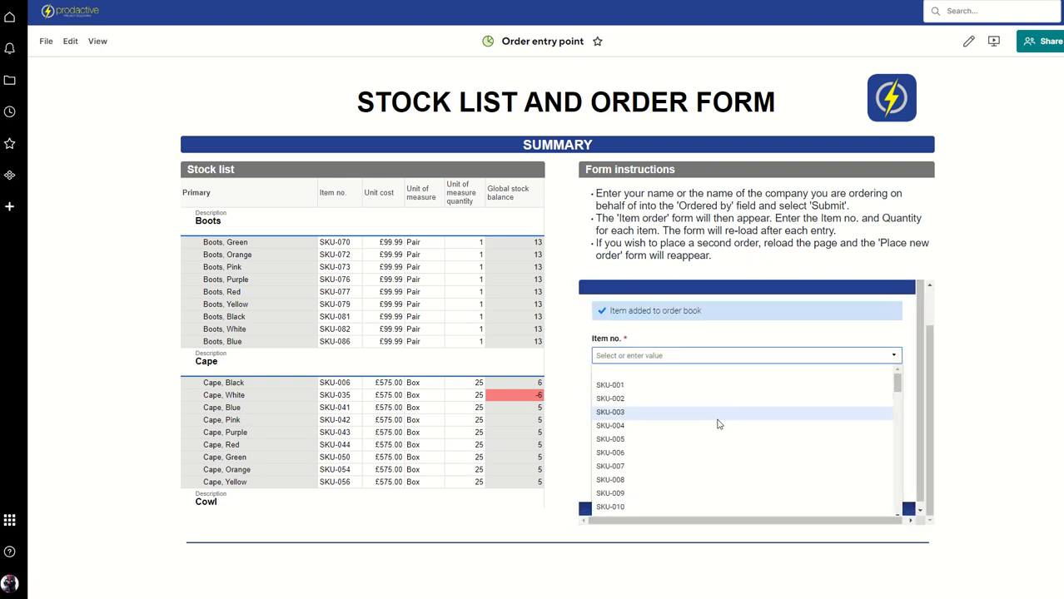
{"action": "scroll", "scroll_direction": "down", "scroll_amount": 3}
{"action": "type", "text": "SKU-072"}
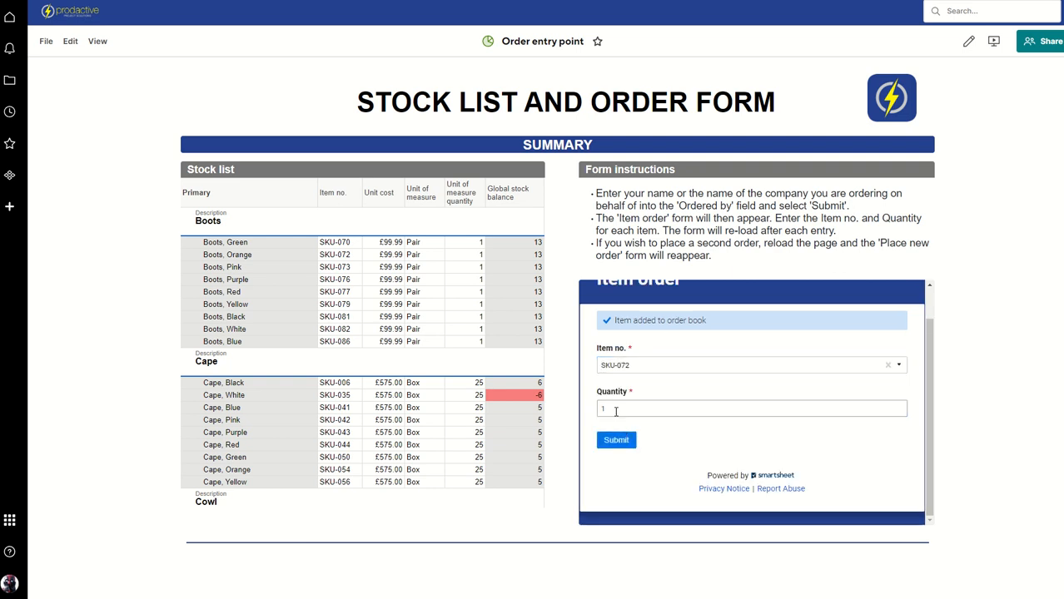
{"action": "type", "text": "3"}
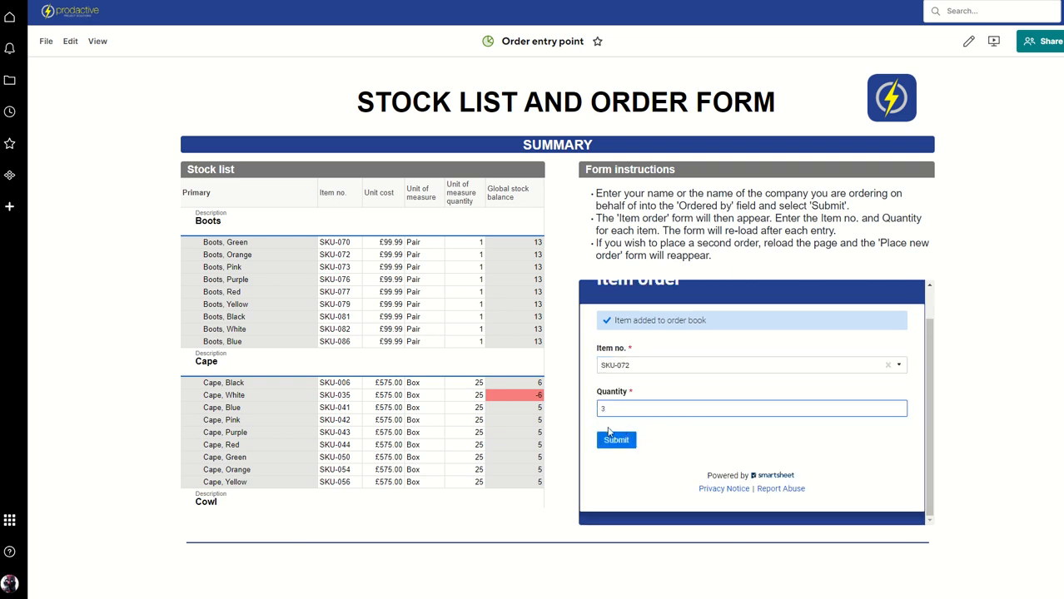
Submit SKU-072 ×3, then choose SKU-073 with quantity 5 and submit it
{"action": "left_click", "coordinate": [616, 439]}
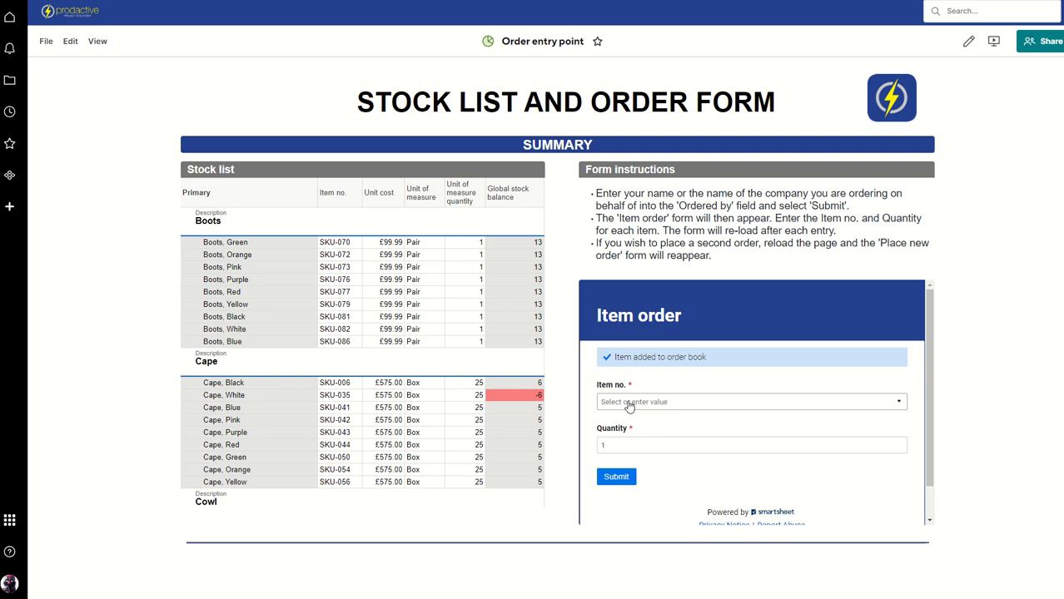
{"action": "left_click", "coordinate": [750, 402]}
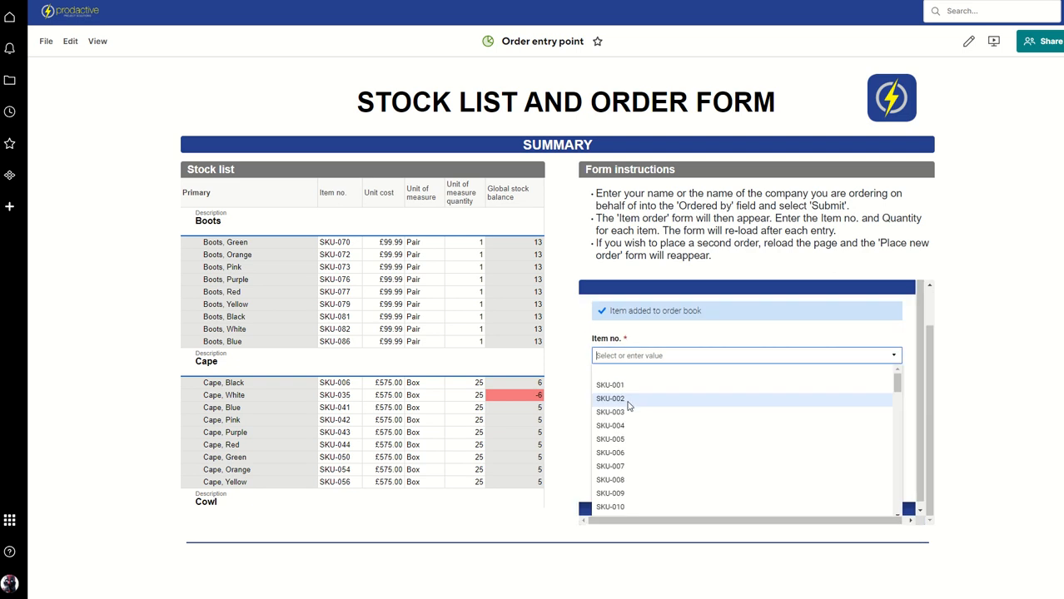
{"action": "scroll", "scroll_direction": "down", "scroll_amount": 3}
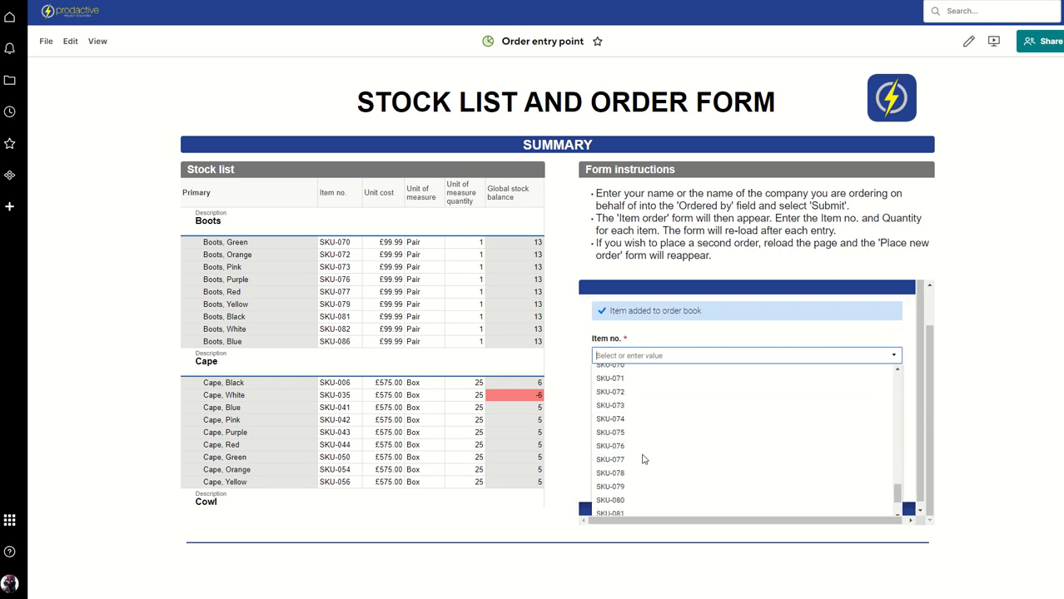
{"action": "left_click", "coordinate": [610, 405]}
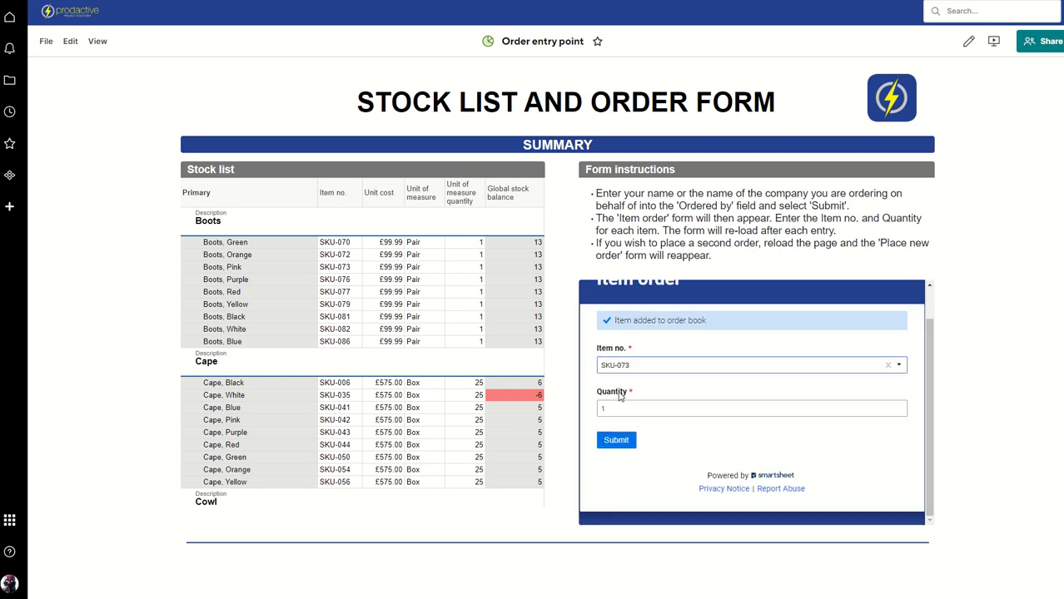
{"action": "left_click", "coordinate": [751, 408]}
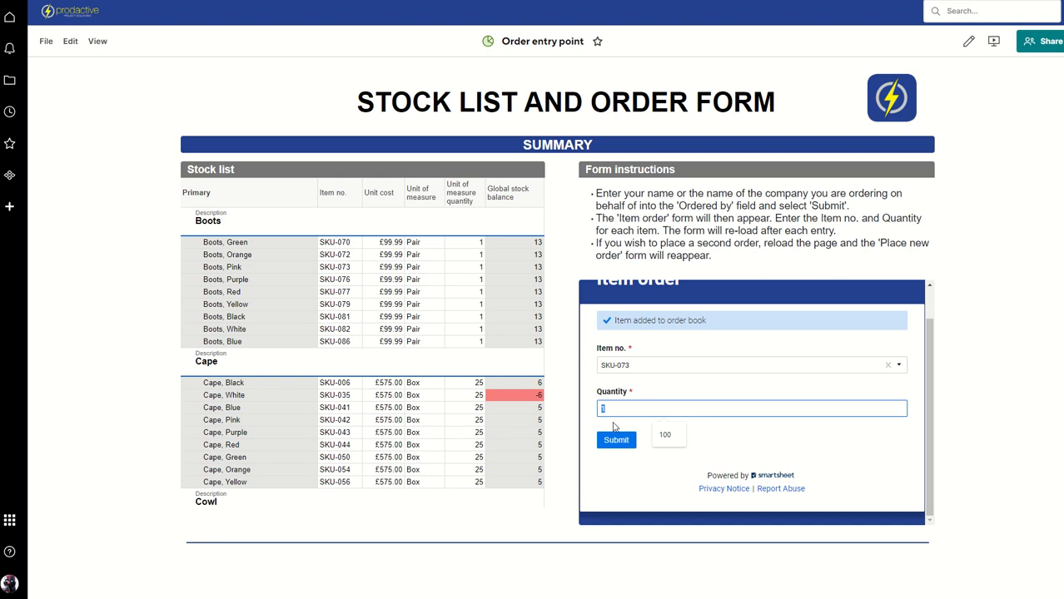
{"action": "left_click", "coordinate": [616, 440]}
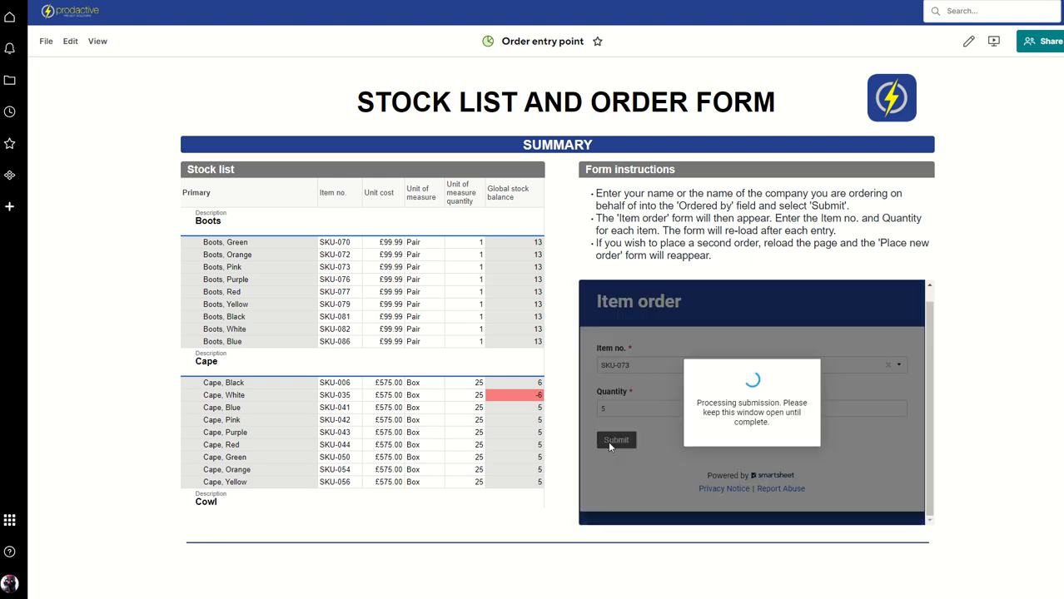
{"action": "left_click", "coordinate": [615, 439]}
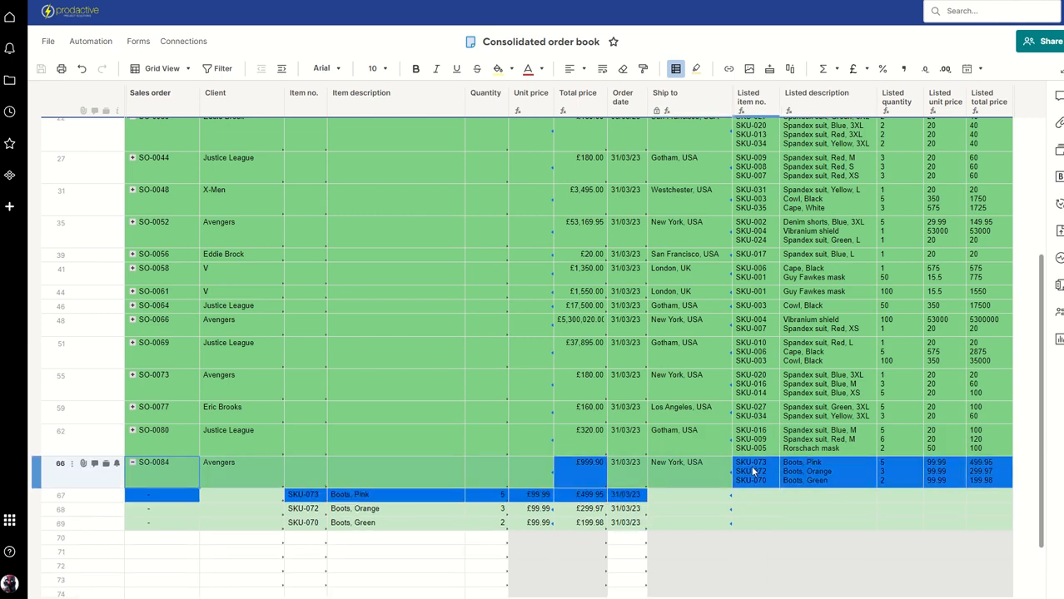
{"action": "mouse_move", "coordinate": [815, 464]}
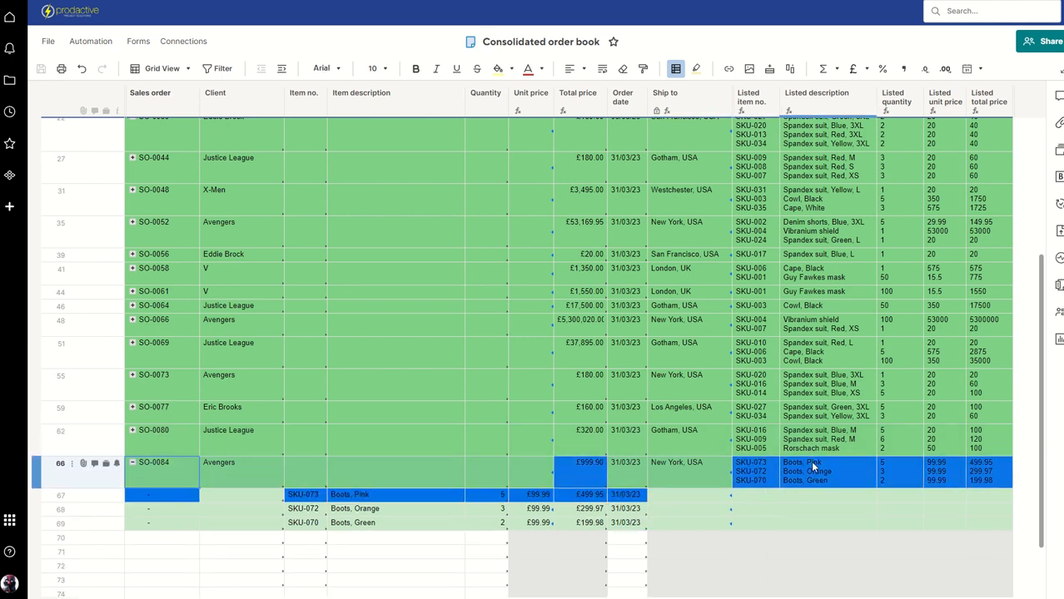